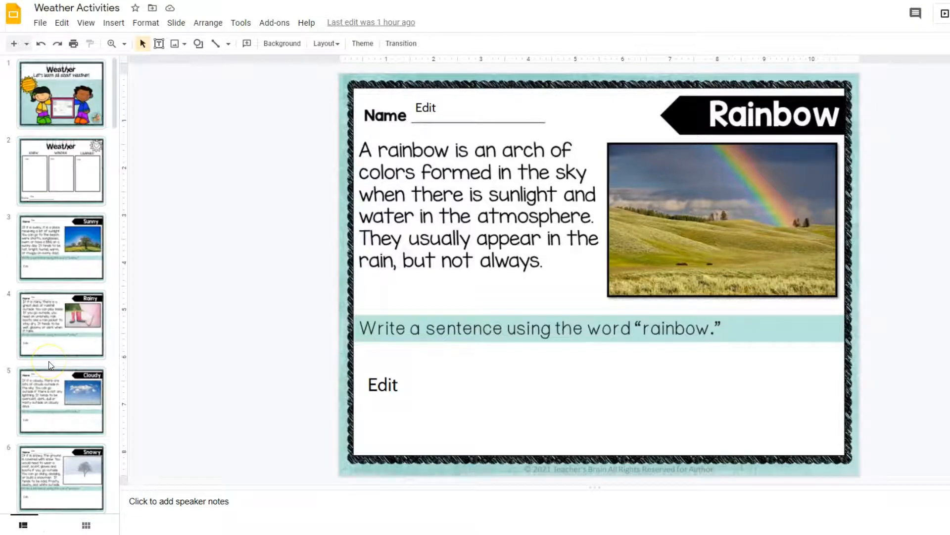
# Return to the Weather title slide (slide 1) with its teacher notes
pyautogui.click(61, 95)
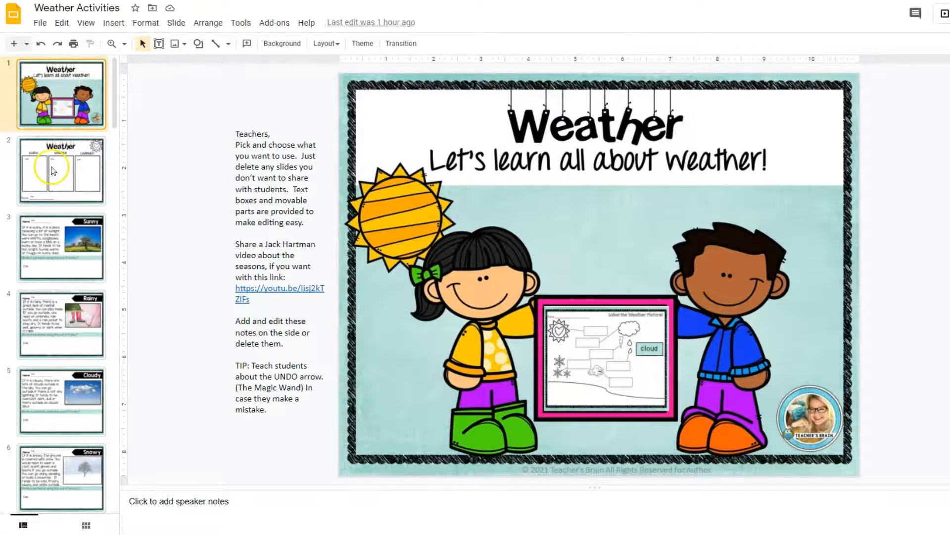
# Select the KNOW Edit box on the Know/Wonder/Learned chart, then go to the Sunny slide
pyautogui.click(61, 171)
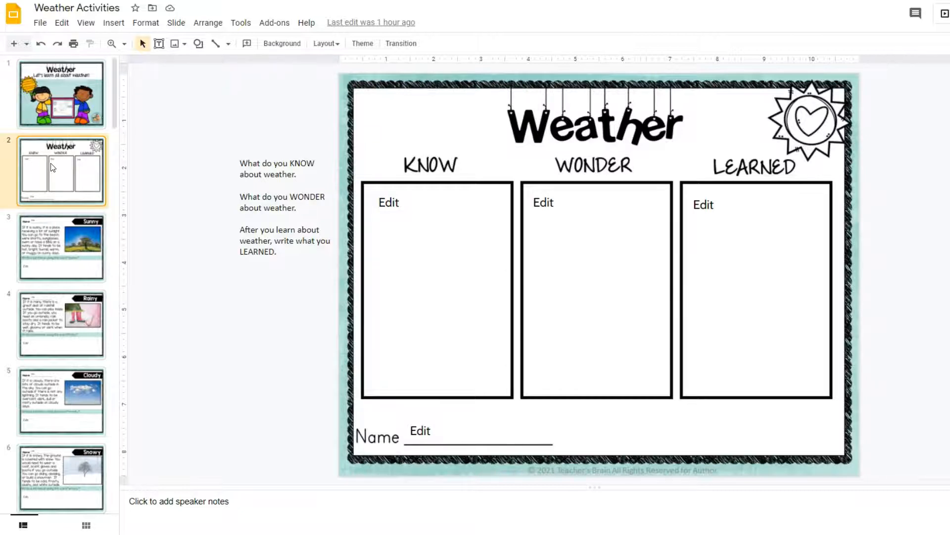
pyautogui.click(591, 202)
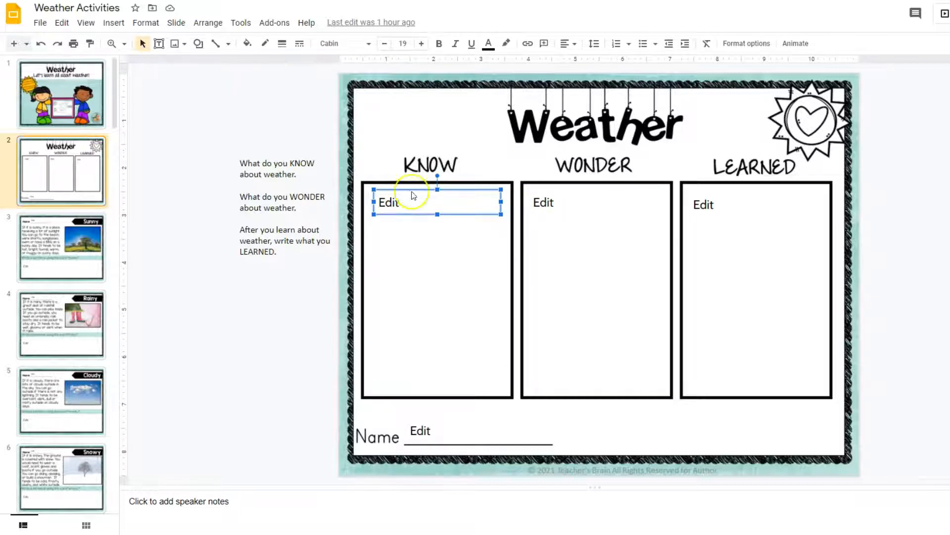
pyautogui.moveTo(351, 422)
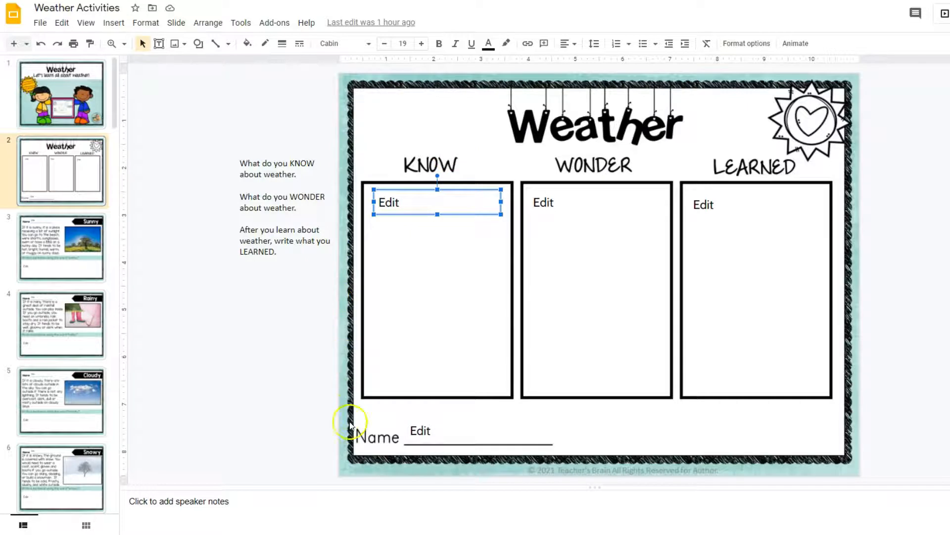
pyautogui.moveTo(290, 343)
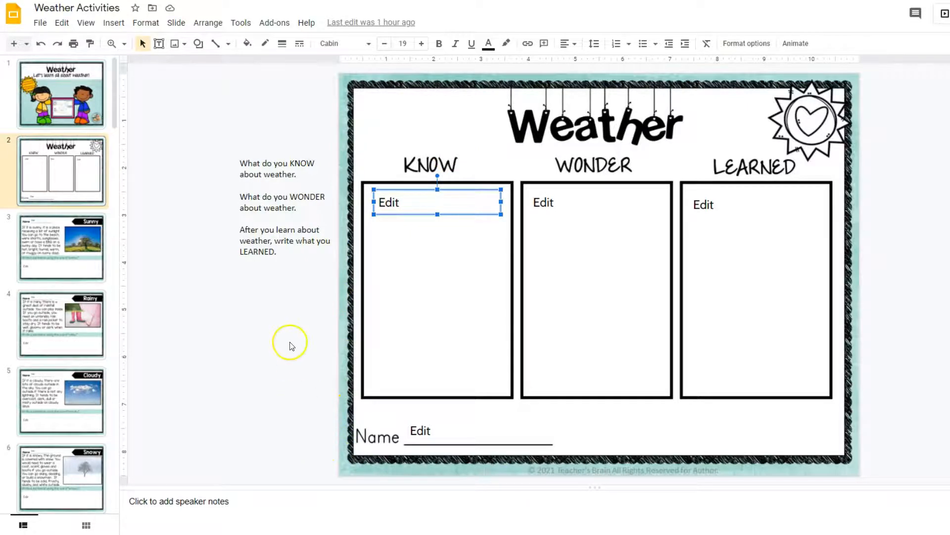
pyautogui.moveTo(392, 227)
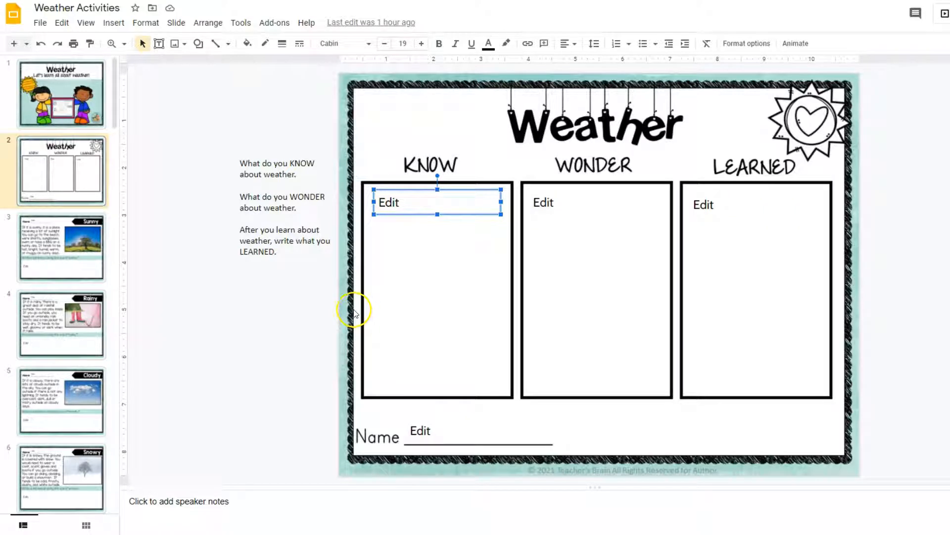
pyautogui.click(61, 247)
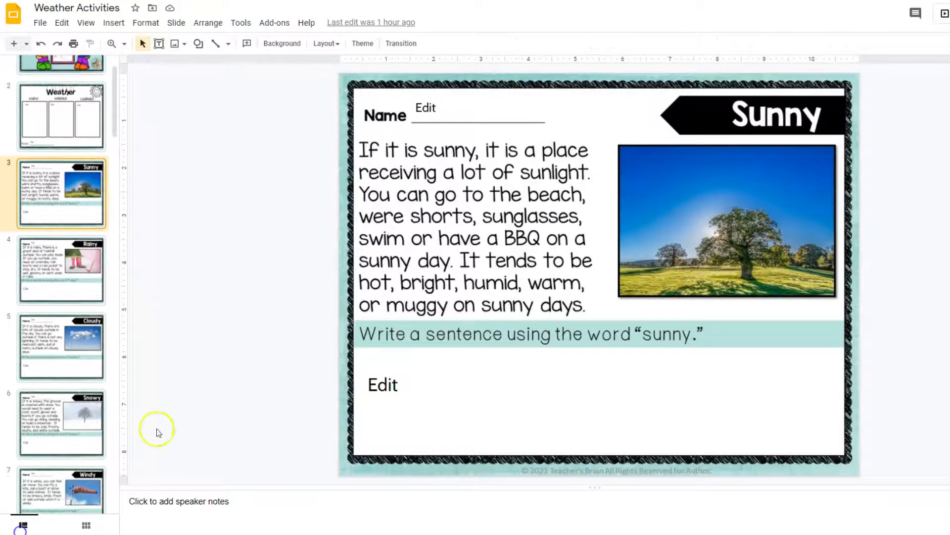
# Page through the Stormy, winter, summer and Water Cycle slides to Types of Clouds
pyautogui.click(60, 270)
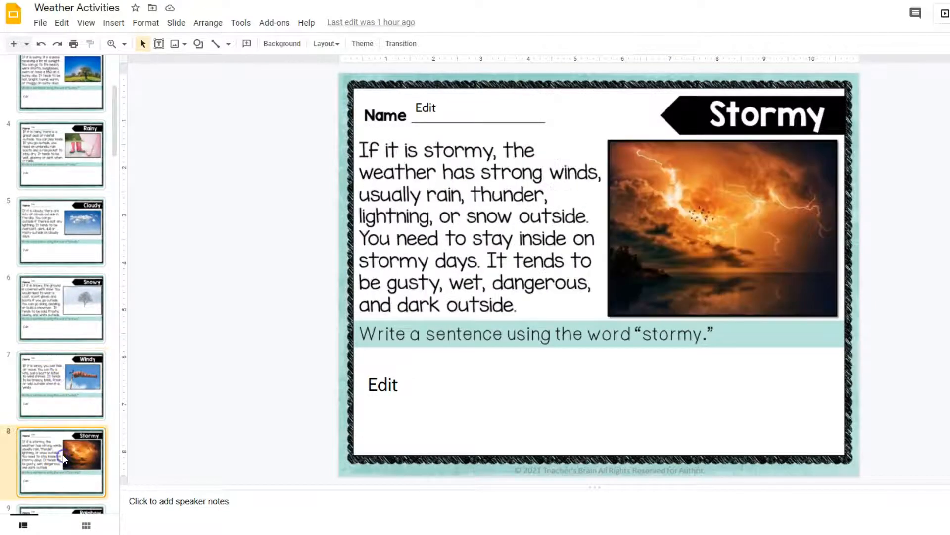
pyautogui.click(60, 447)
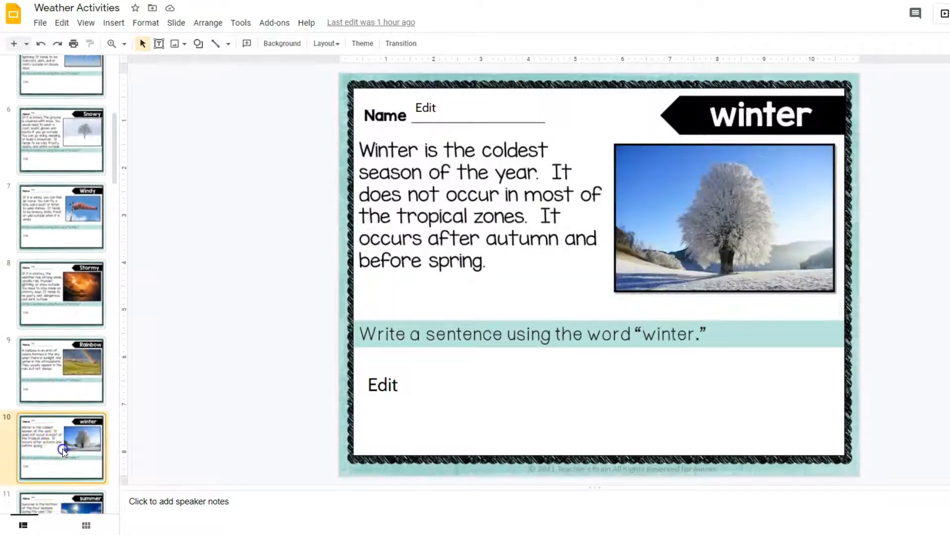
pyautogui.click(60, 346)
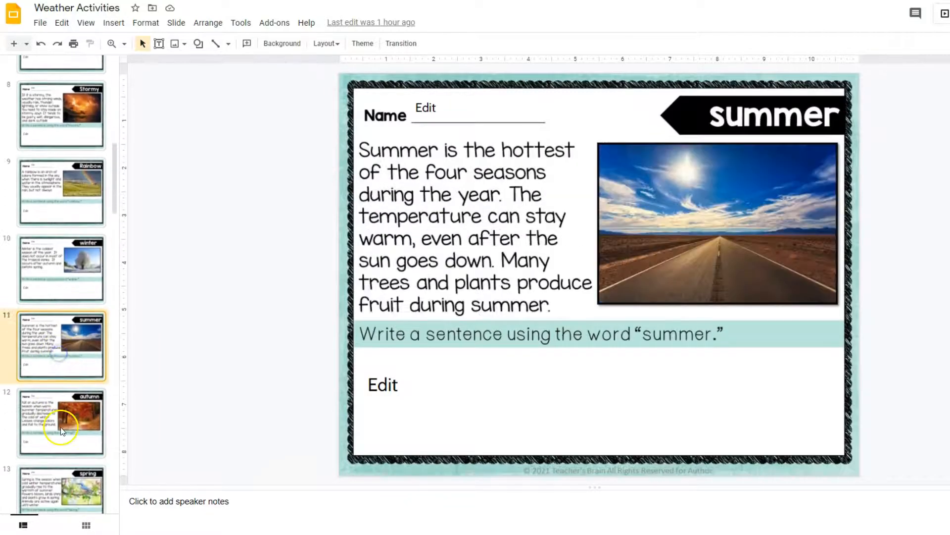
pyautogui.click(60, 346)
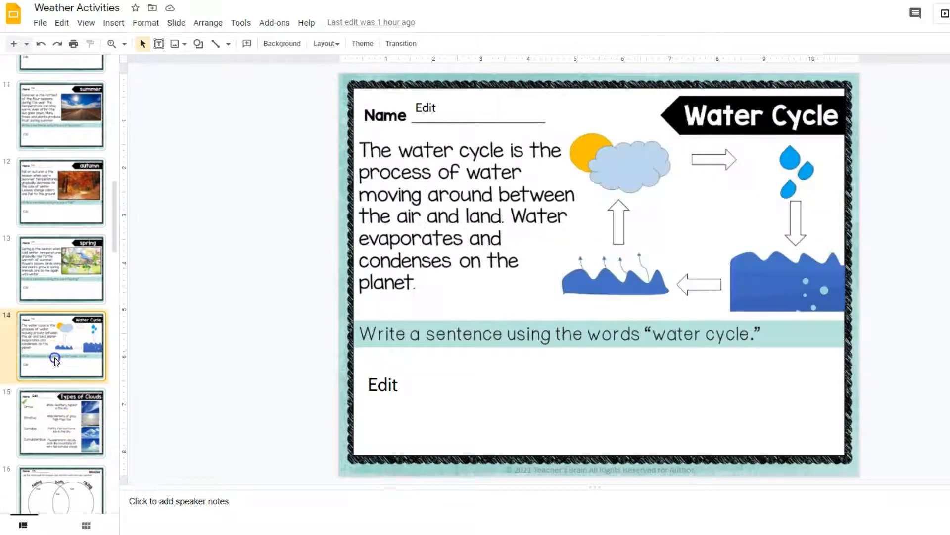
pyautogui.click(61, 422)
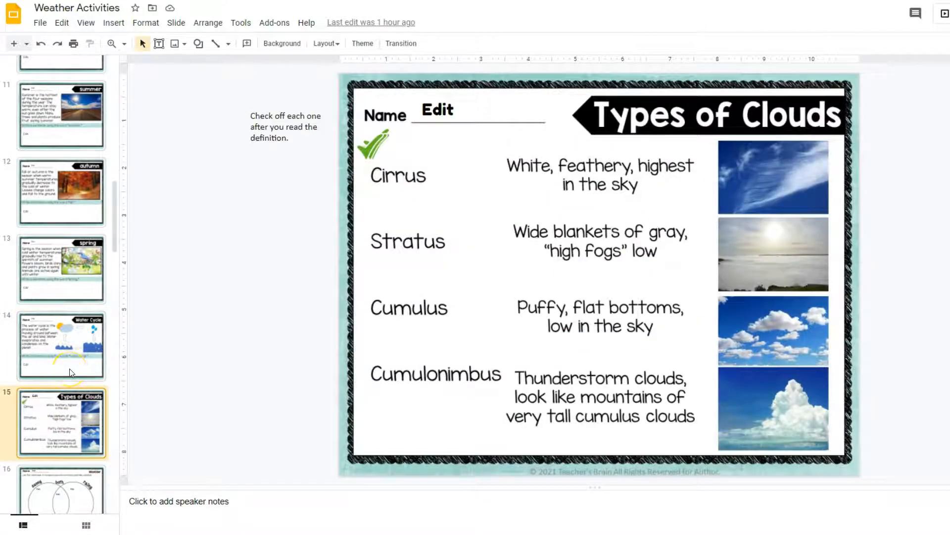
# Drag a green check beside Cirrus, then select the Edit answer box on the spring slide
pyautogui.click(375, 143)
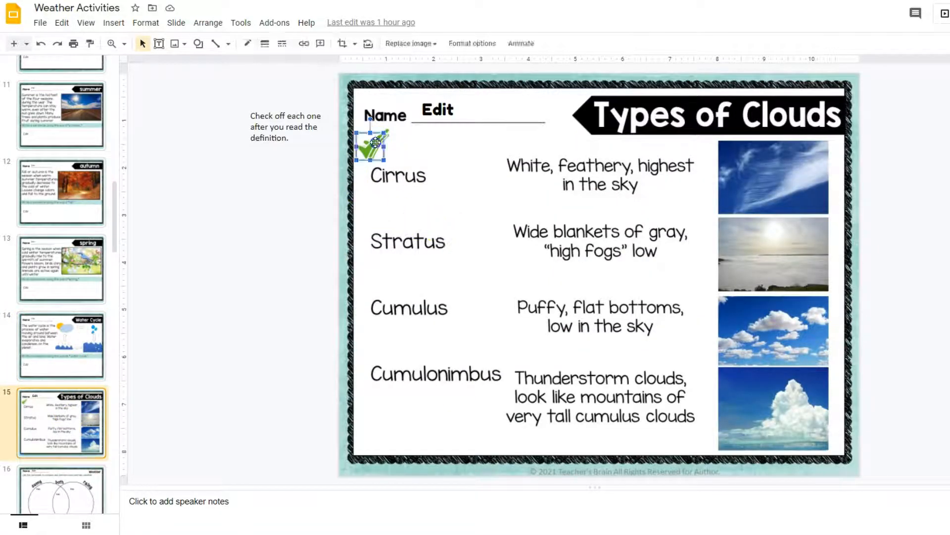
pyautogui.moveTo(372, 143); pyautogui.dragTo(354, 176)
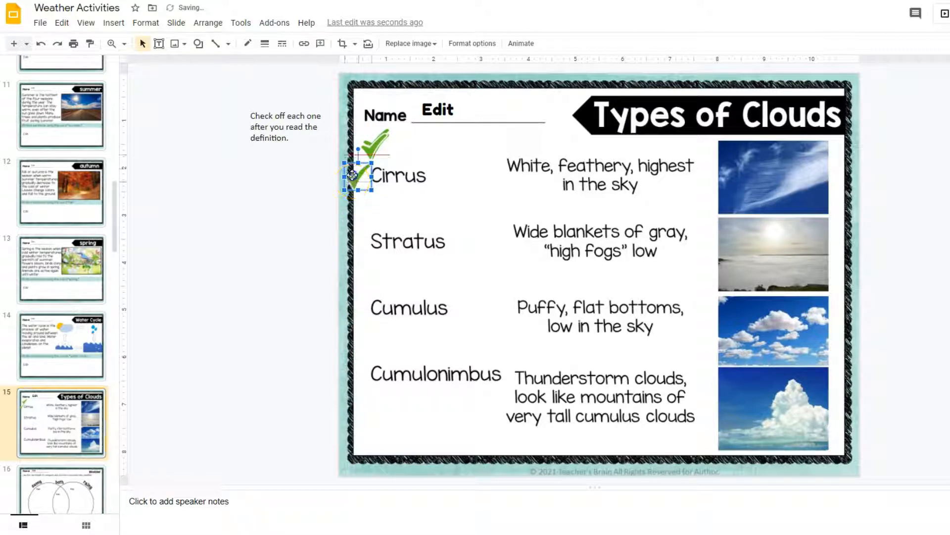
pyautogui.click(60, 268)
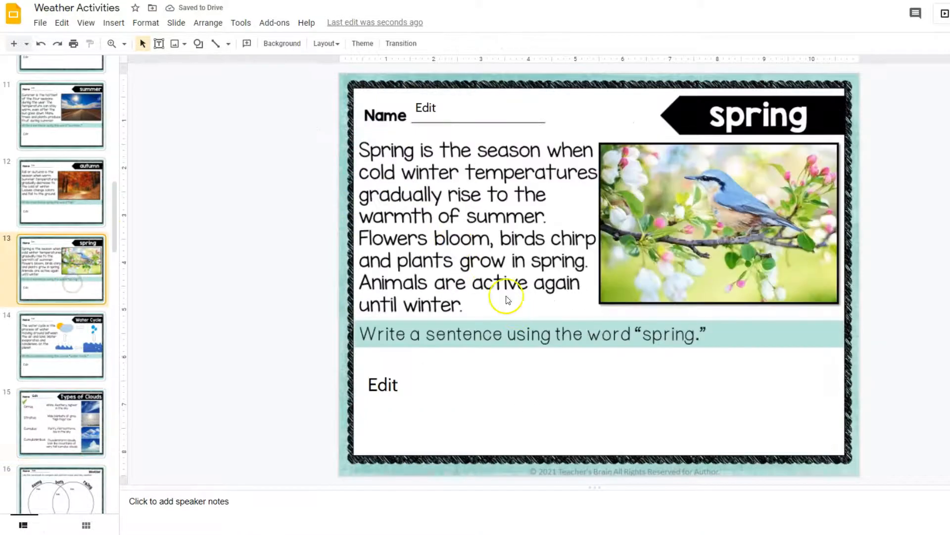
pyautogui.moveTo(785, 103)
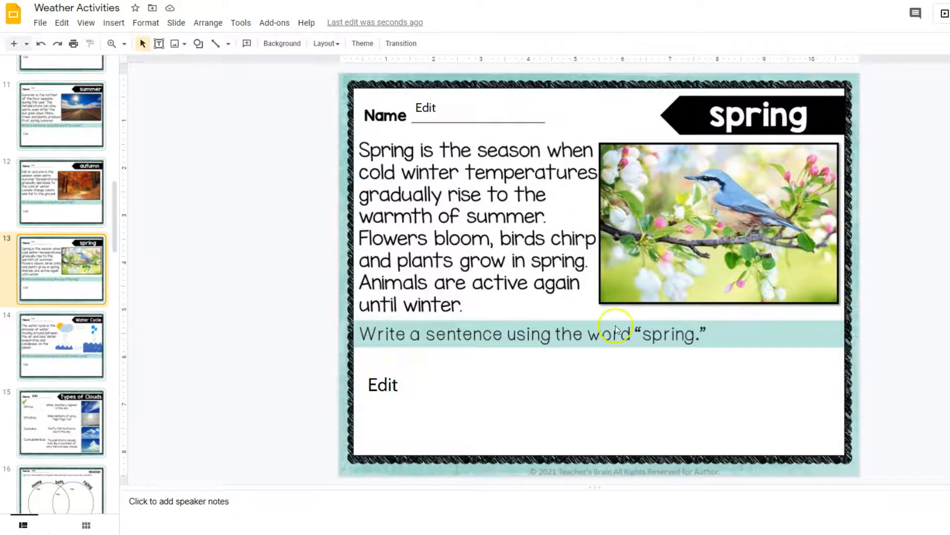
pyautogui.moveTo(383, 386)
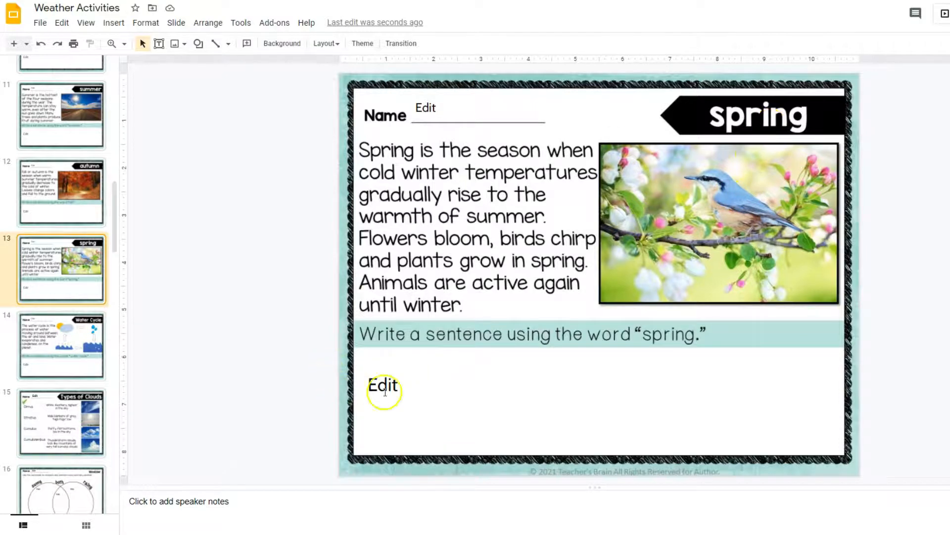
pyautogui.click(383, 385)
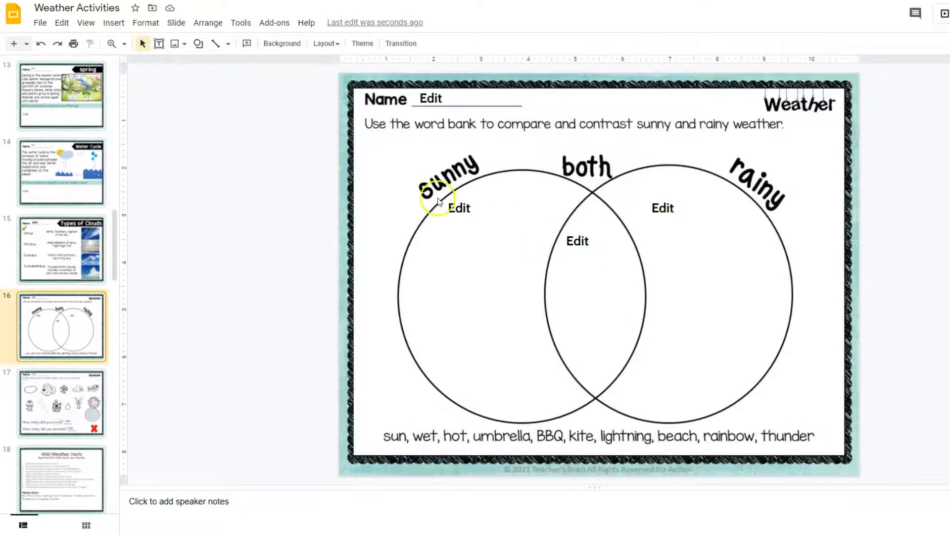
pyautogui.click(459, 208)
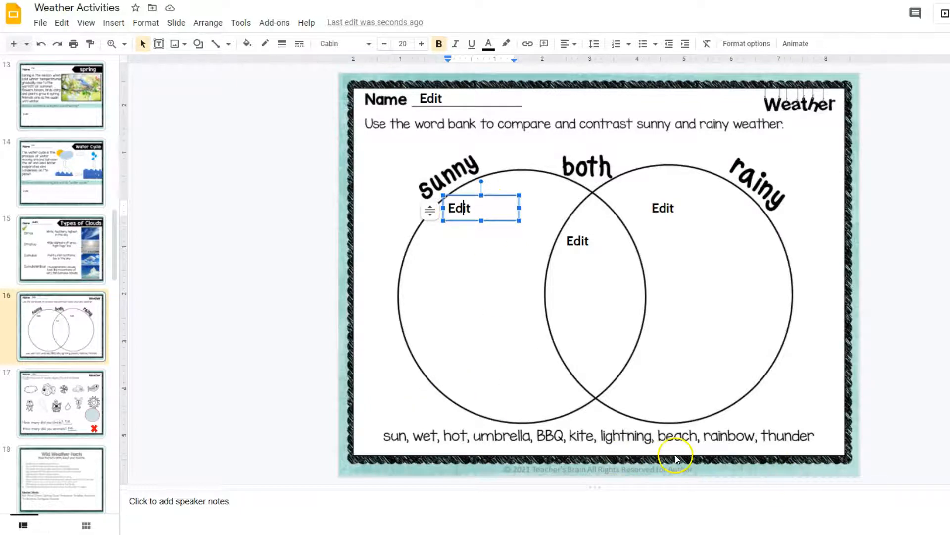
pyautogui.moveTo(492, 205)
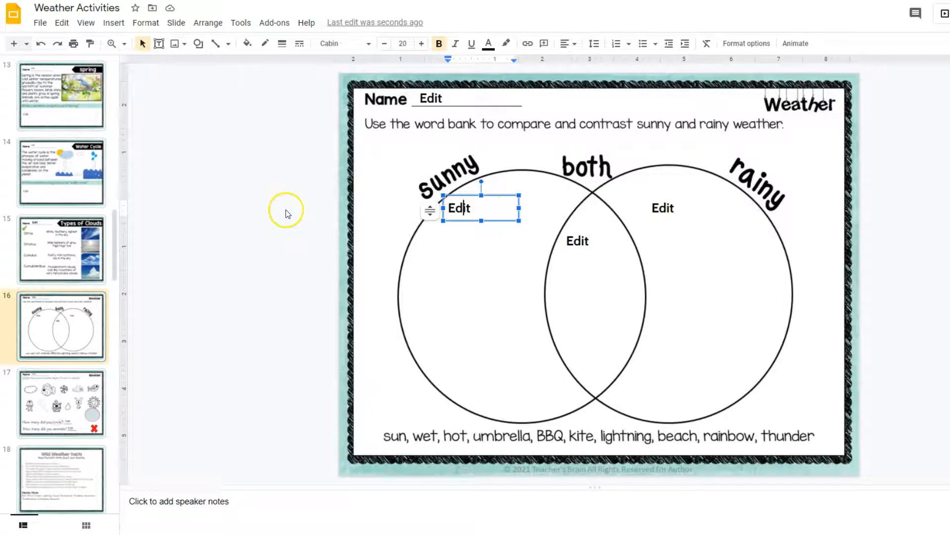
pyautogui.moveTo(281, 209)
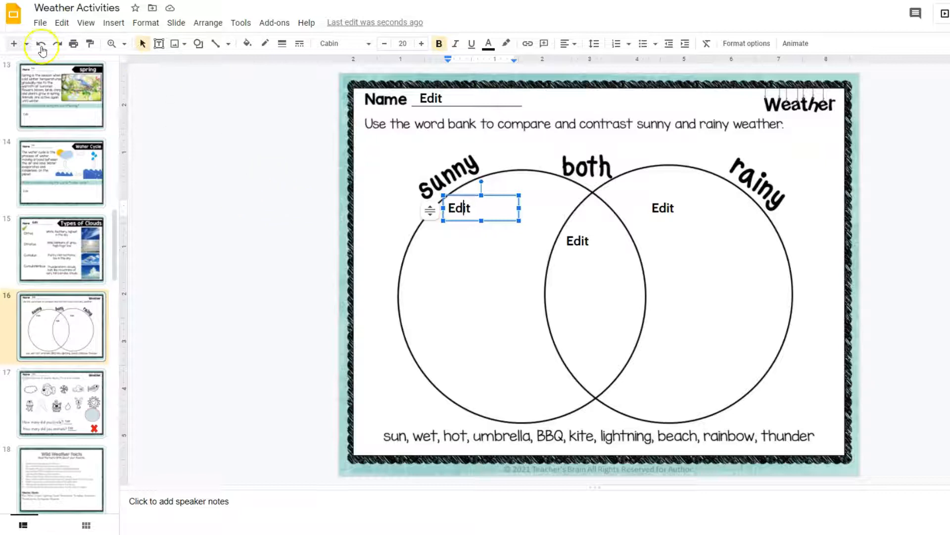
pyautogui.moveTo(41, 43)
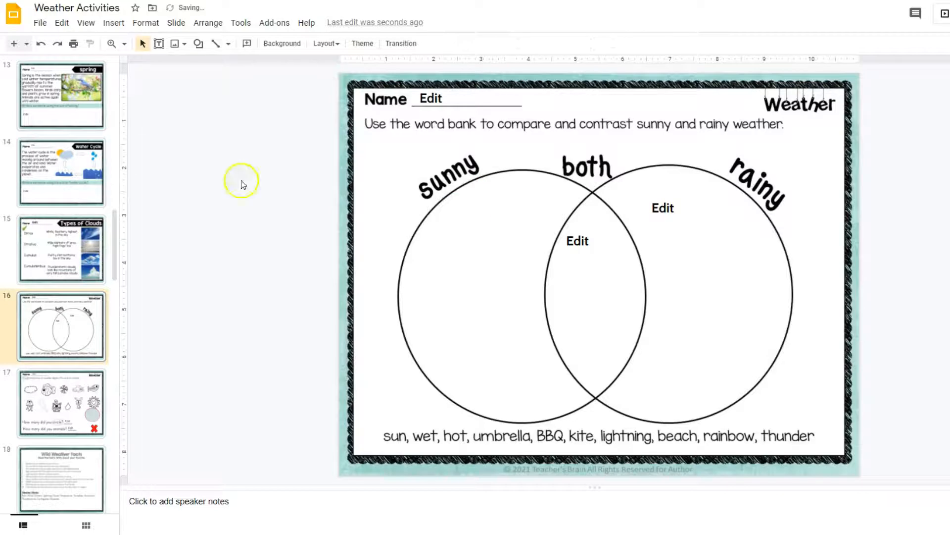
pyautogui.click(459, 208)
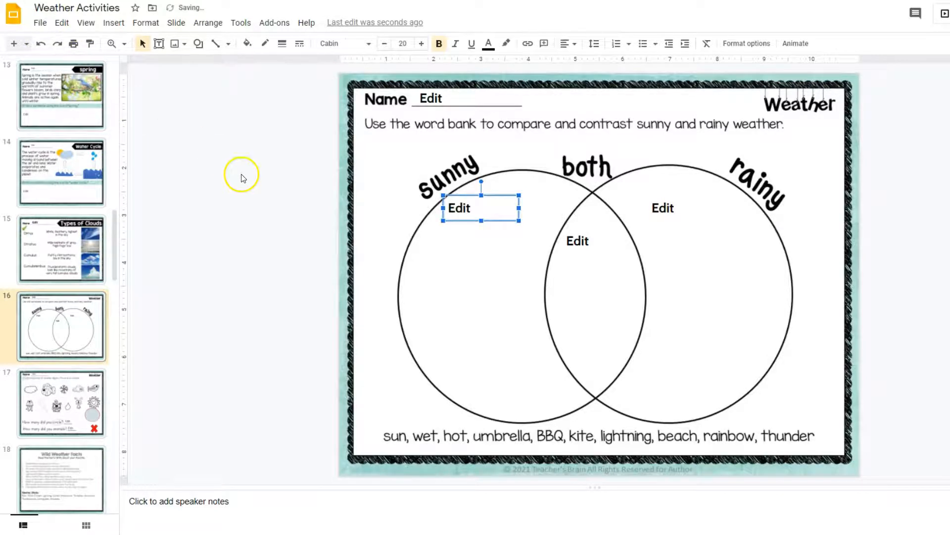
pyautogui.moveTo(225, 244)
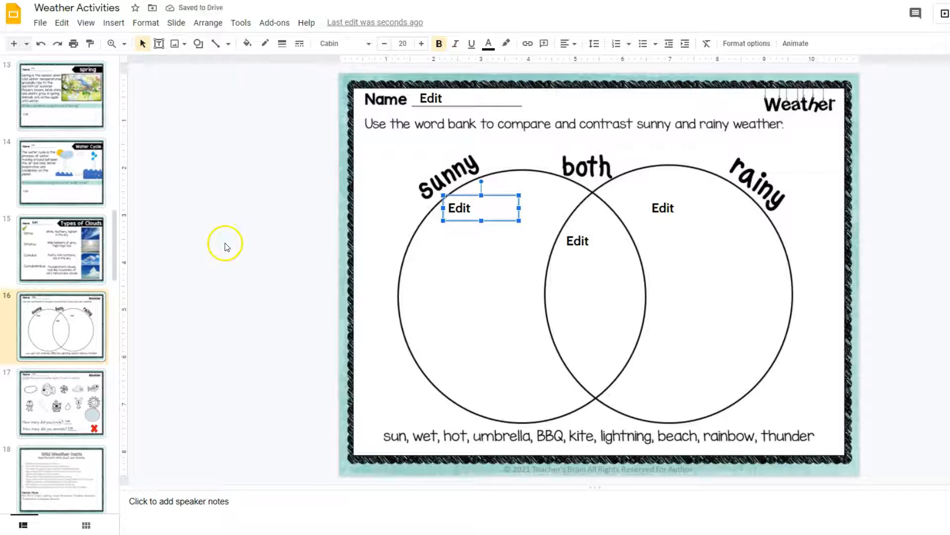
pyautogui.click(227, 262)
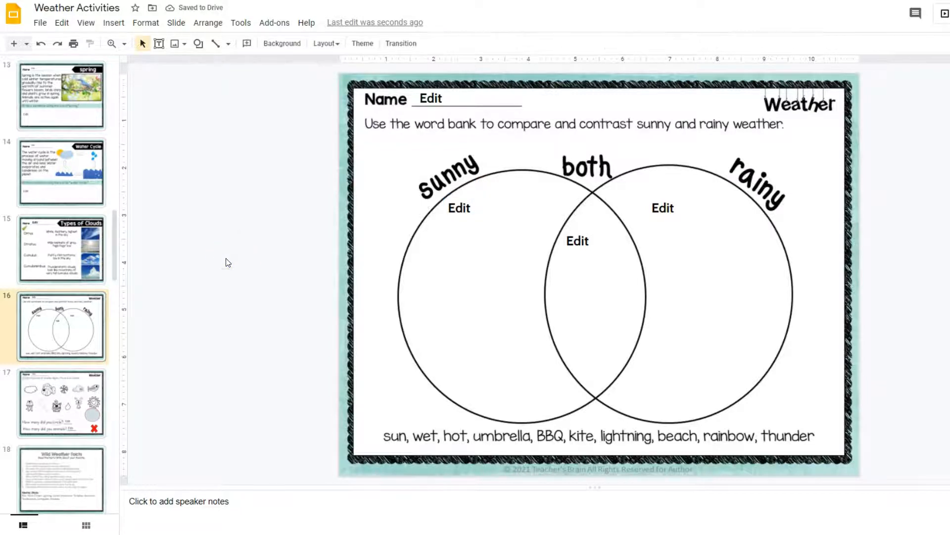
pyautogui.moveTo(302, 84)
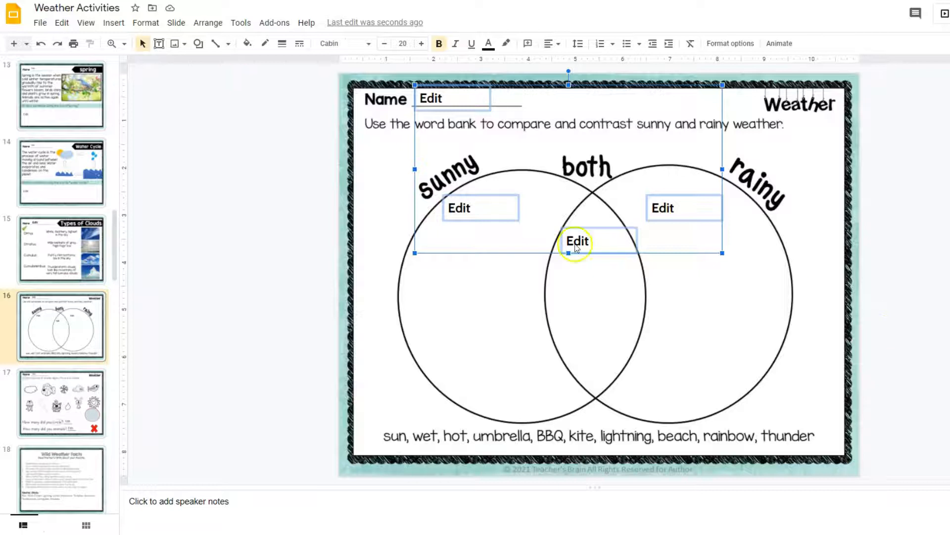
pyautogui.click(253, 255)
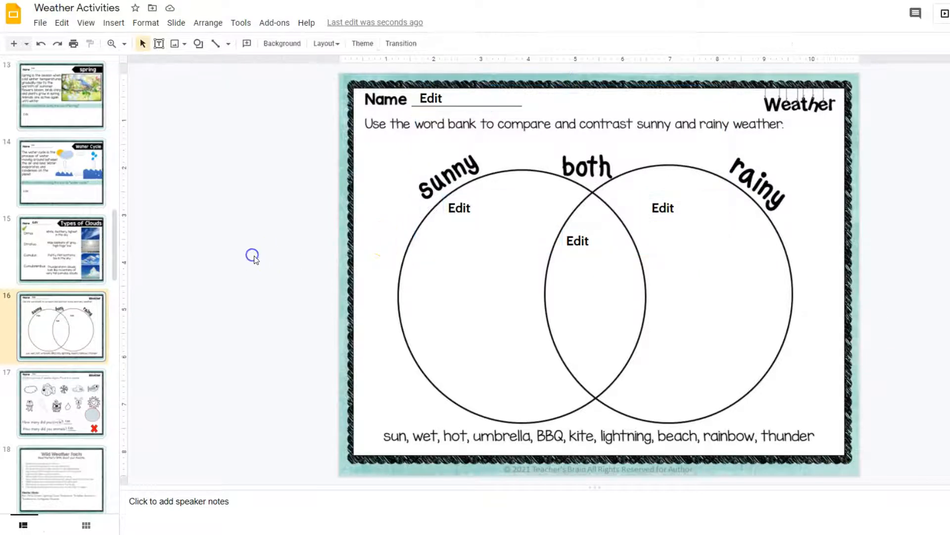
# Circle a weather picture and X an animal, then go to Label the Weather Picture
pyautogui.click(61, 403)
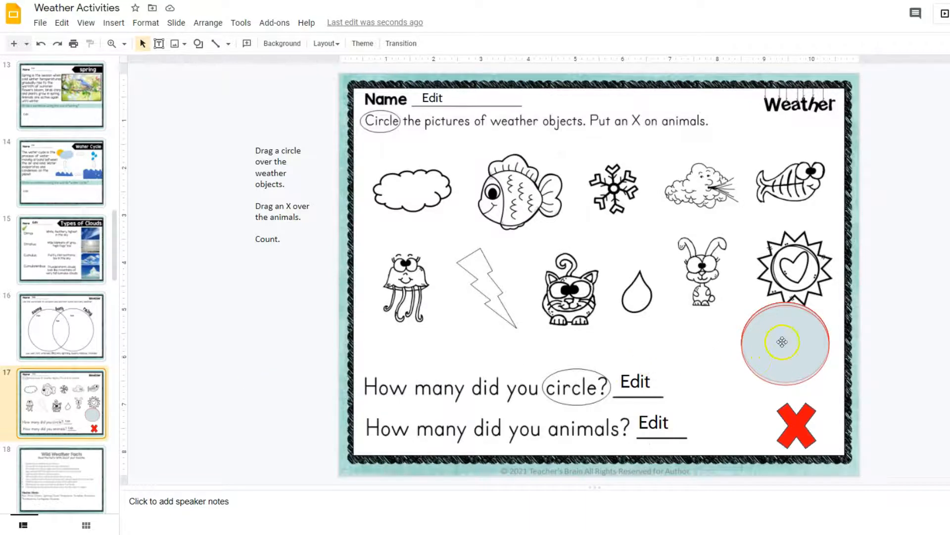
pyautogui.moveTo(782, 341); pyautogui.dragTo(412, 187)
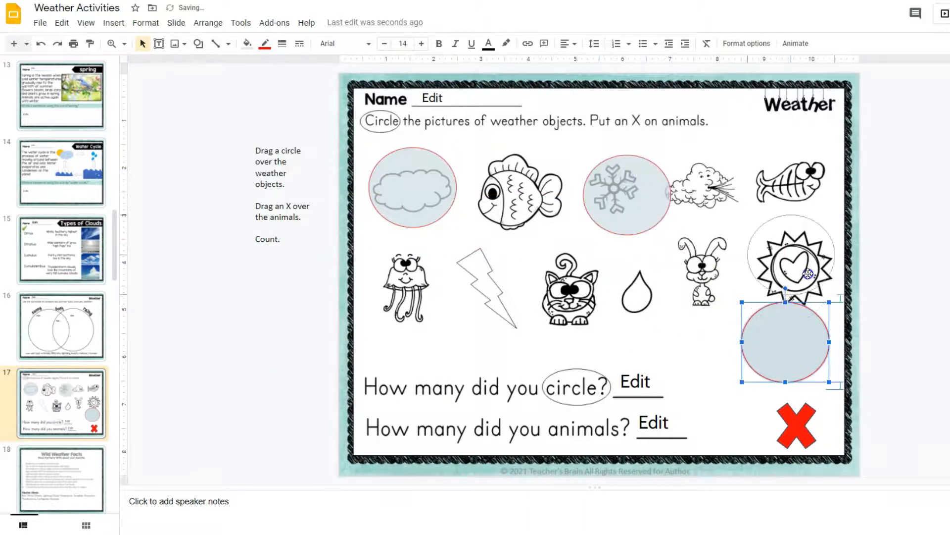
pyautogui.moveTo(785, 342); pyautogui.dragTo(635, 297)
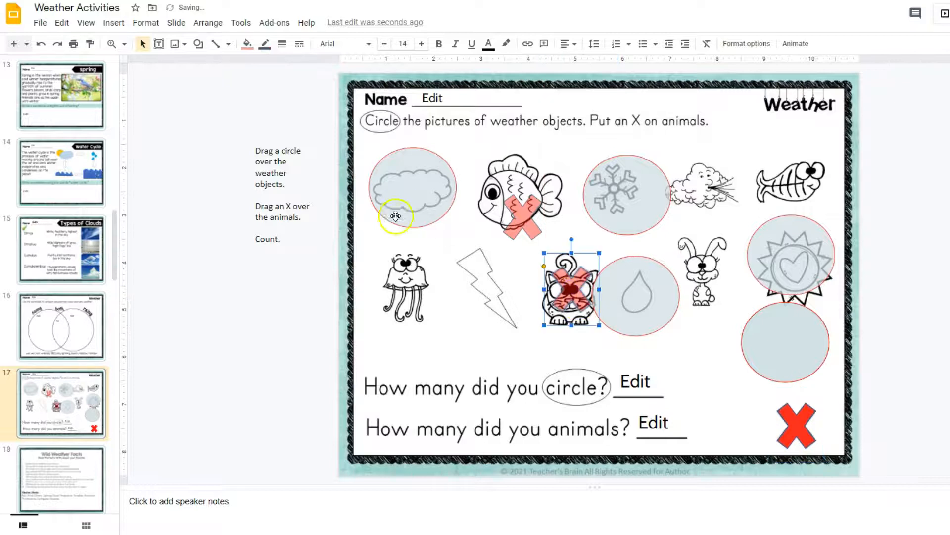
pyautogui.click(61, 405)
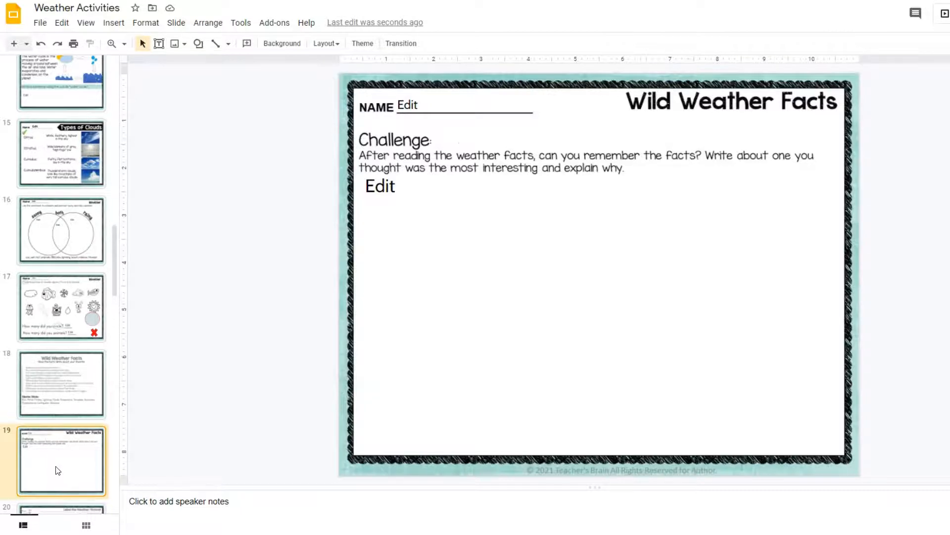
pyautogui.click(60, 423)
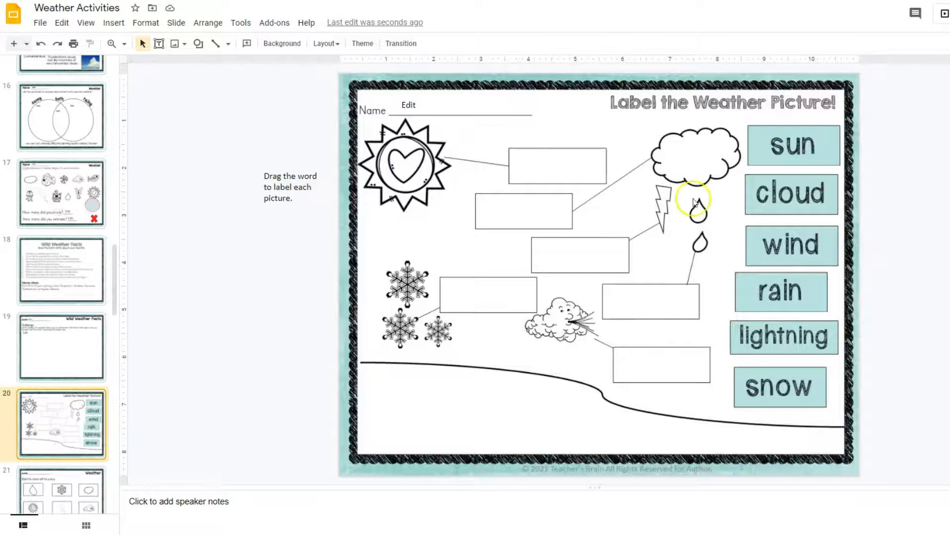
# Drag the word sun toward its label box and move wind down and back
pyautogui.click(793, 145)
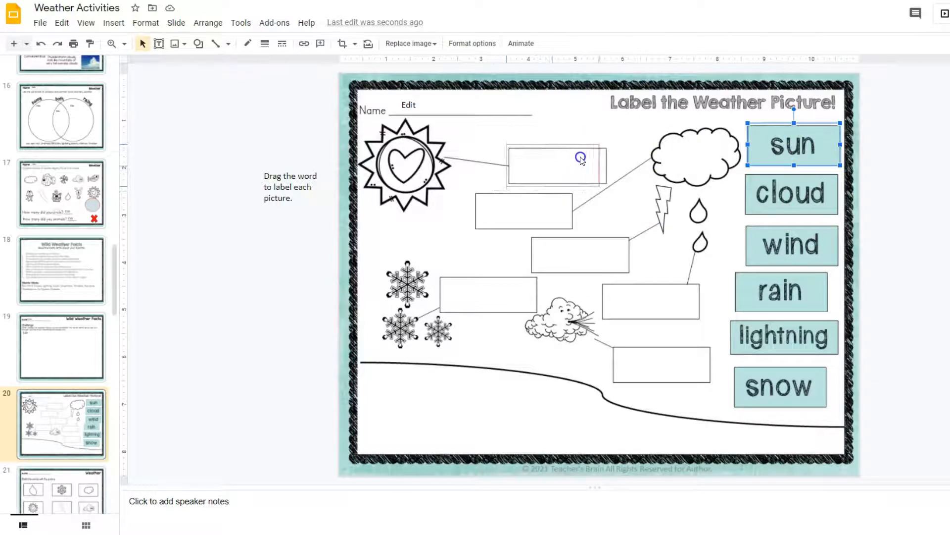
pyautogui.moveTo(793, 144); pyautogui.dragTo(560, 168)
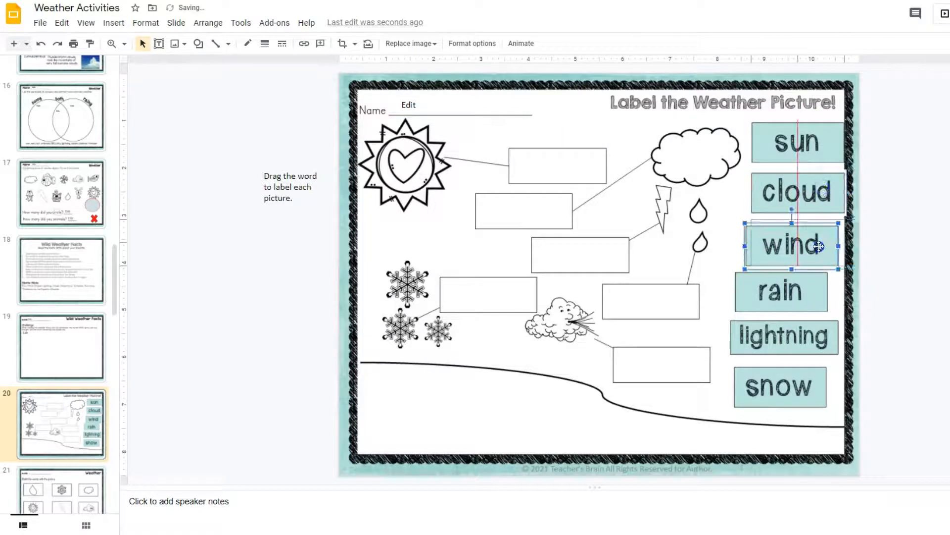
pyautogui.moveTo(791, 244); pyautogui.dragTo(797, 357)
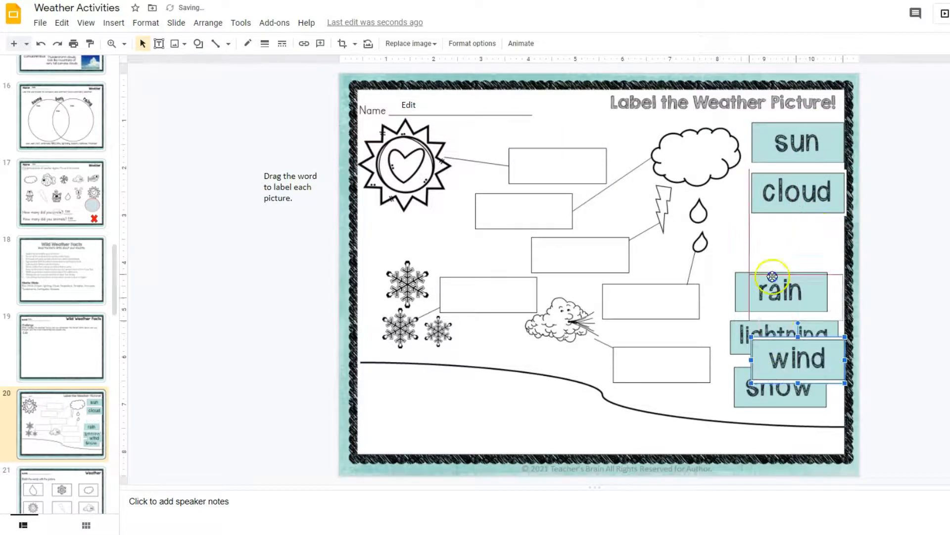
pyautogui.moveTo(798, 356); pyautogui.dragTo(790, 239)
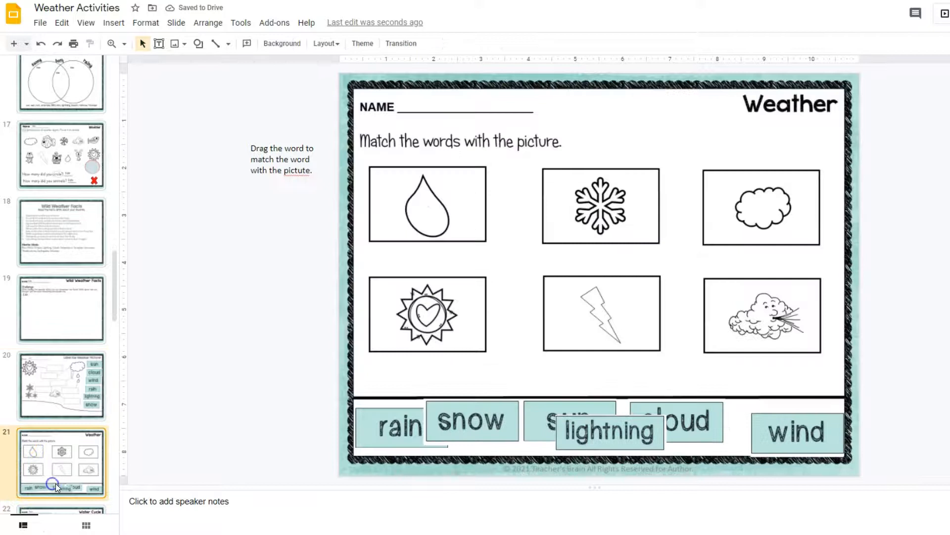
# Move the lightning word within the word bank, then go to the Water Cycle slide
pyautogui.click(609, 430)
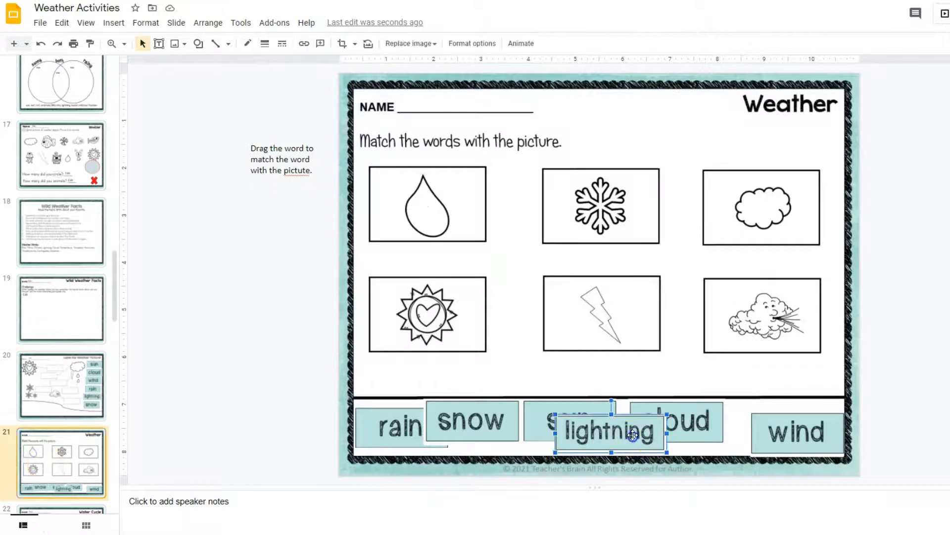
pyautogui.moveTo(630, 434); pyautogui.dragTo(640, 409)
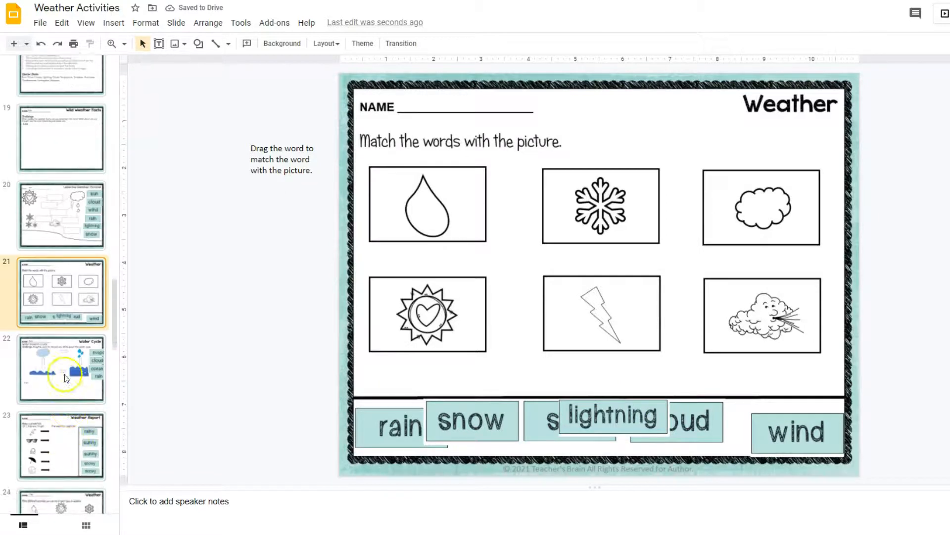
pyautogui.click(60, 367)
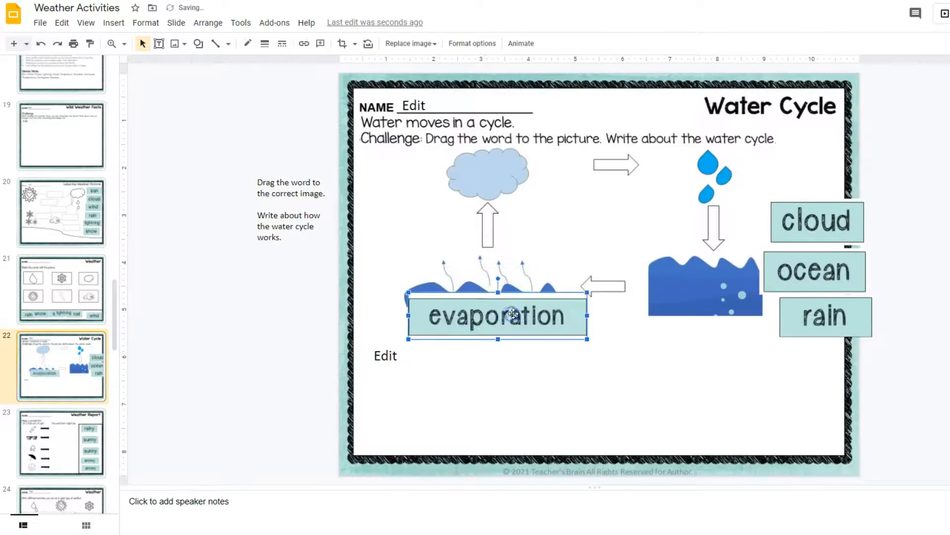
# Place the word cloud on the cloud picture, then go to the Weather Report slide
pyautogui.moveTo(815, 222); pyautogui.dragTo(423, 183)
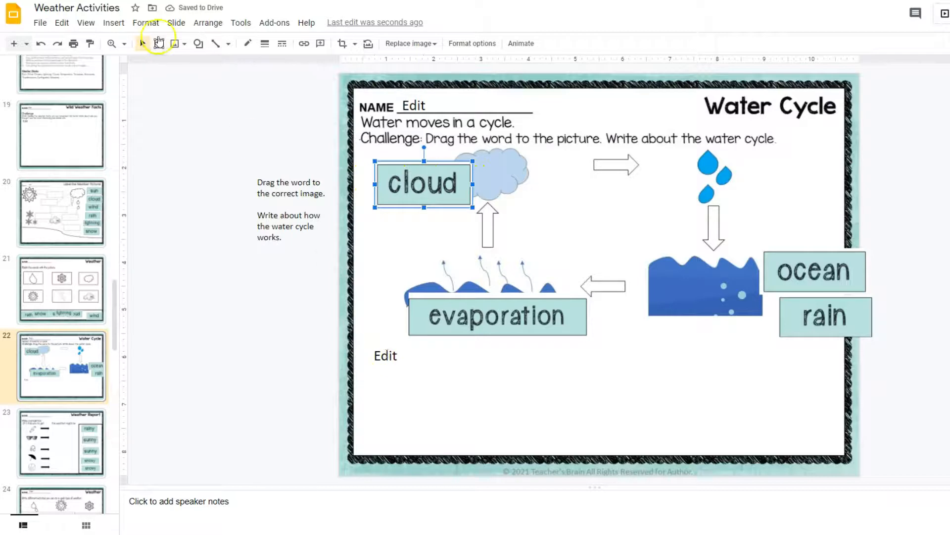
pyautogui.click(61, 443)
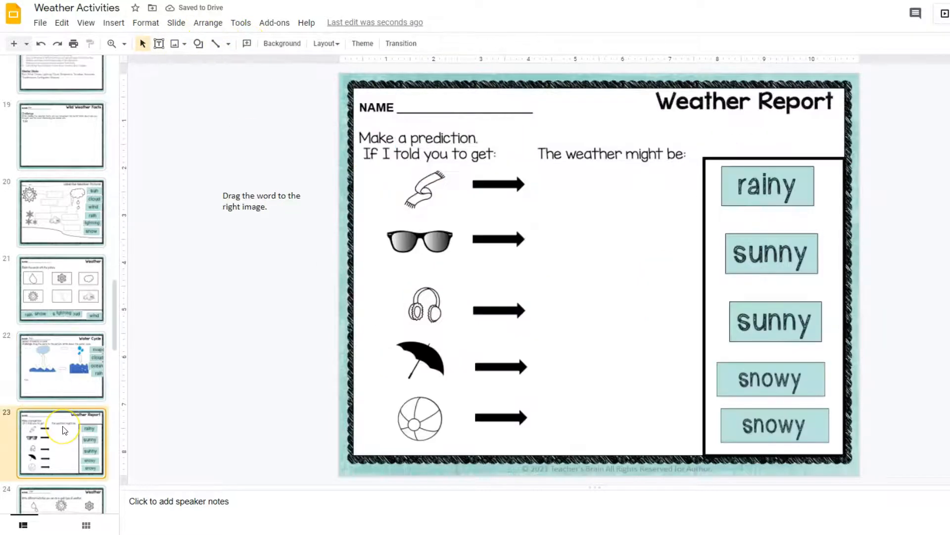
pyautogui.moveTo(337, 406)
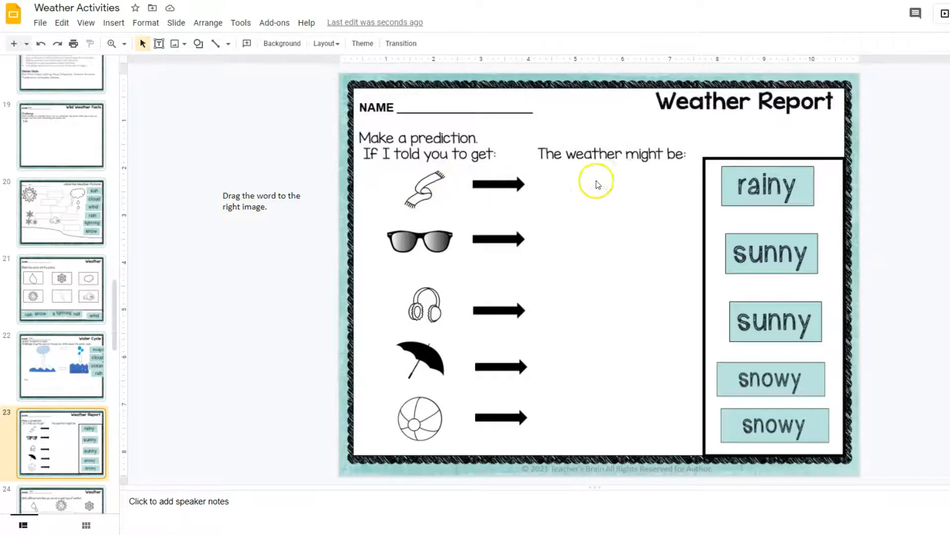
# Select a snowy word box, then move to the weather activities writing slide
pyautogui.click(771, 379)
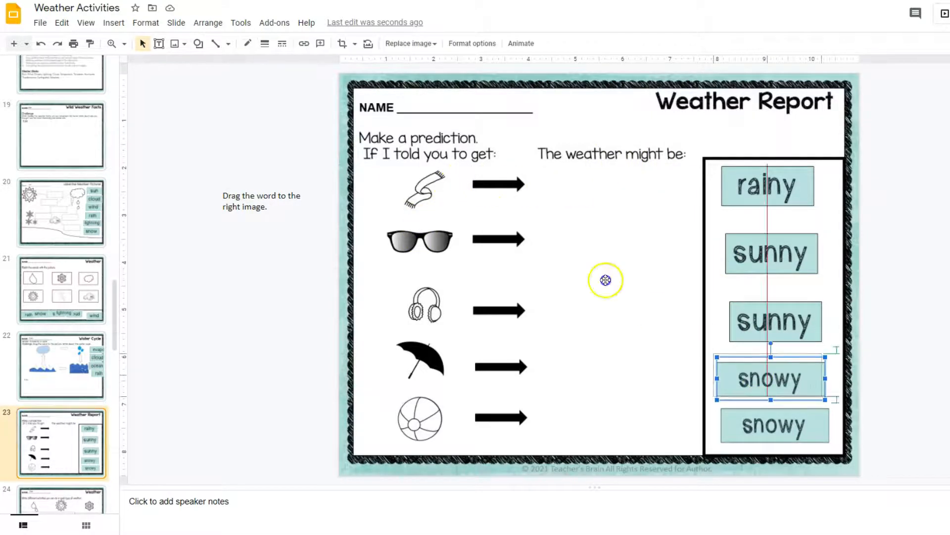
pyautogui.click(60, 346)
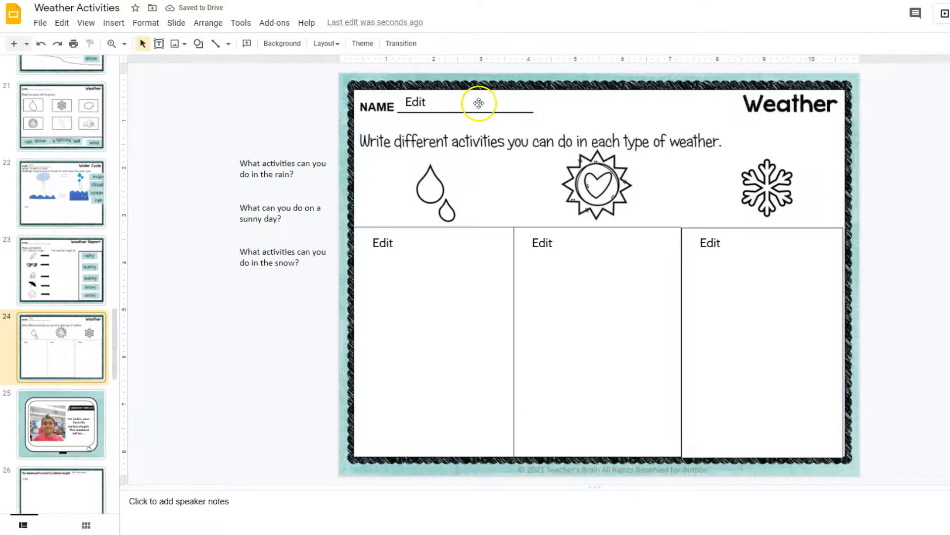
pyautogui.moveTo(302, 136)
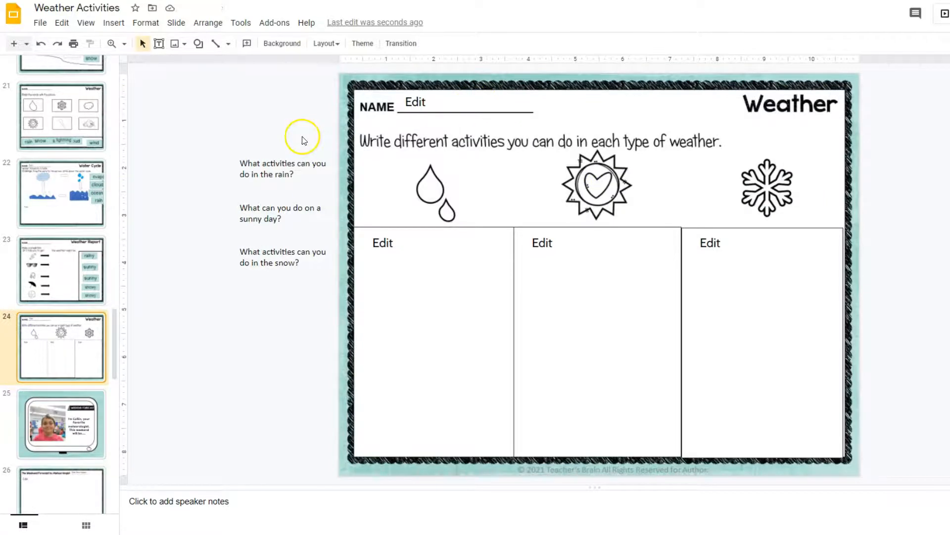
# Start editing the rain answer box, then move to the Weekend Forecast slide
pyautogui.click(382, 243)
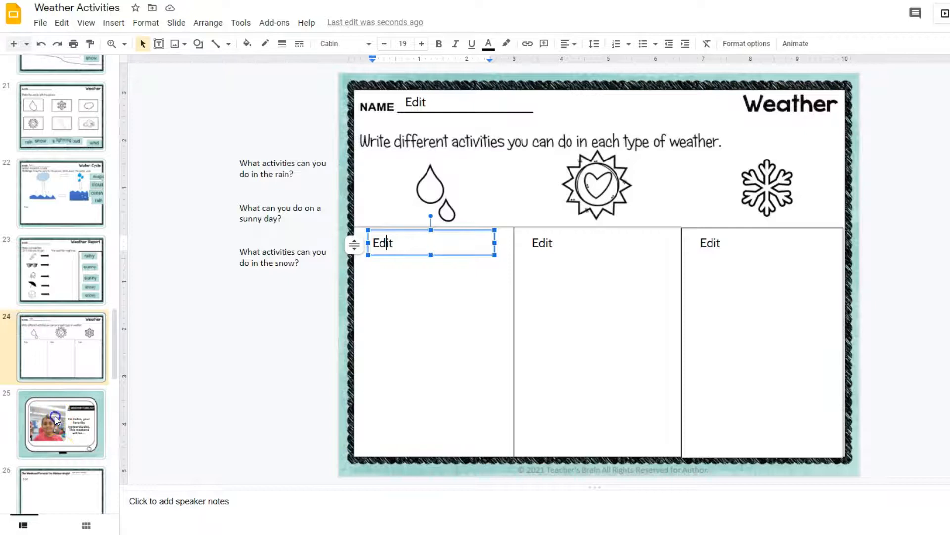
pyautogui.click(61, 424)
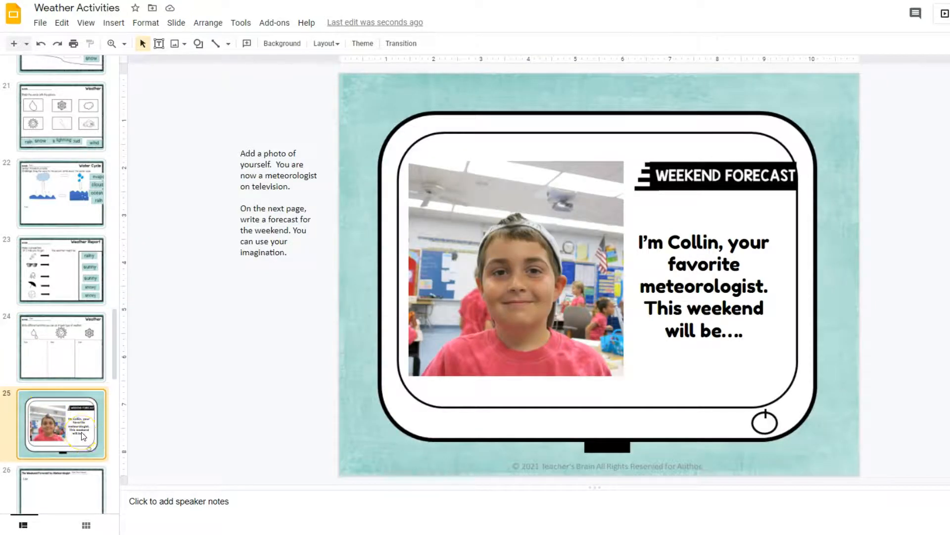
# Select the meteorologist photo on the Weekend Forecast slide and browse the Insert menu options
pyautogui.click(515, 270)
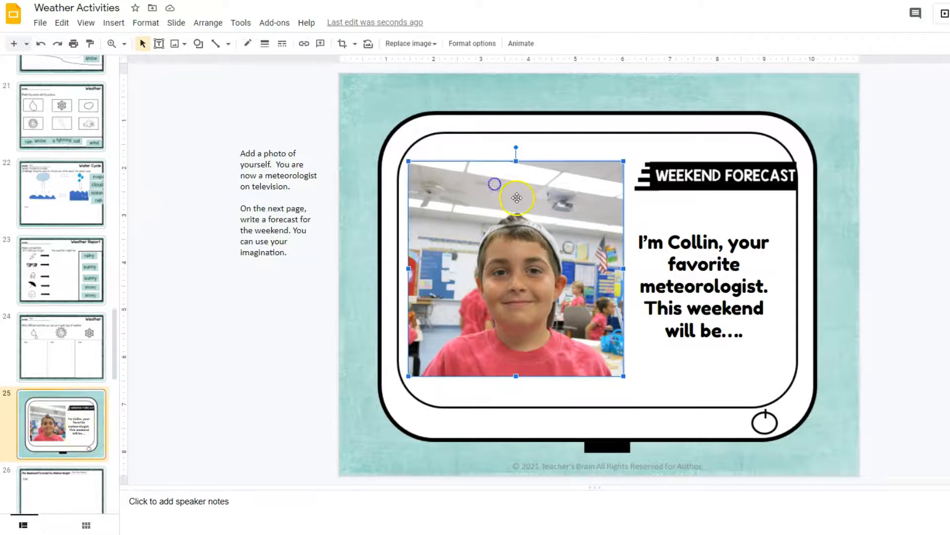
pyautogui.click(113, 23)
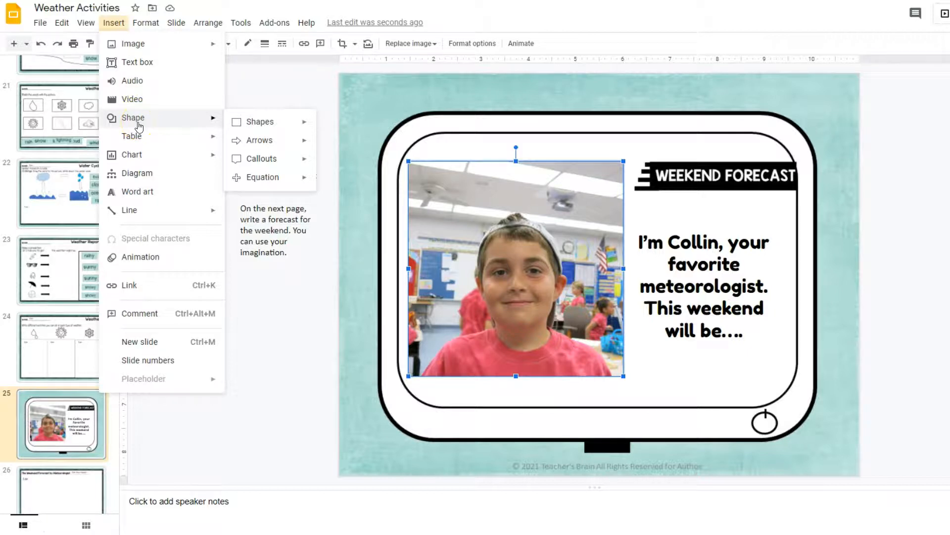
pyautogui.moveTo(135, 106)
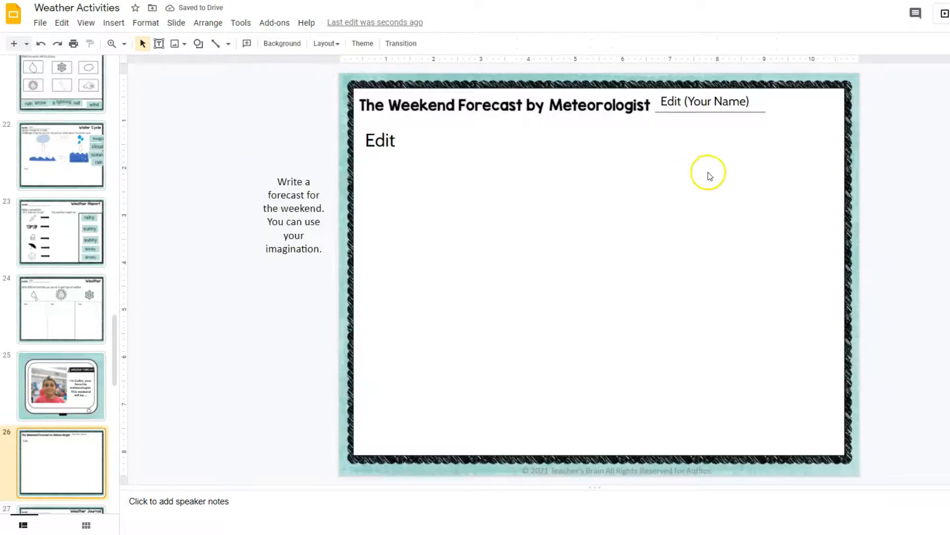
pyautogui.moveTo(474, 278)
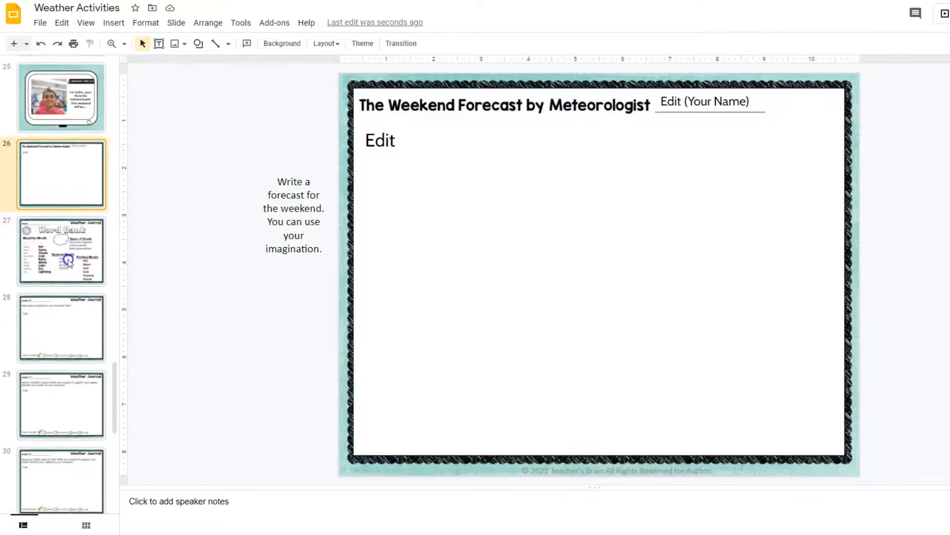
# Go to slide 27, the Word Bank listing weather, cloud, season and feeling words
pyautogui.click(61, 250)
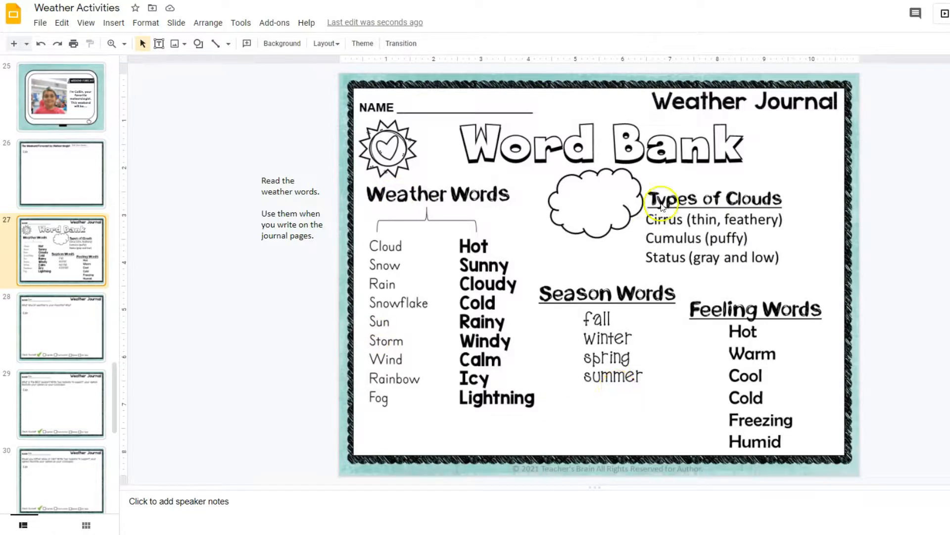
# Go to slide 28, the journal page asking what weather is your favorite and why
pyautogui.click(60, 326)
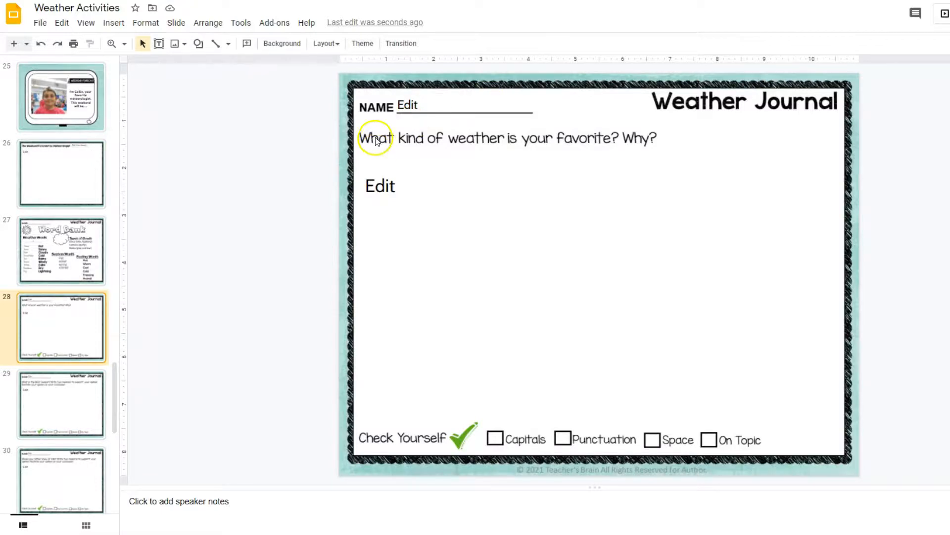
pyautogui.moveTo(541, 138)
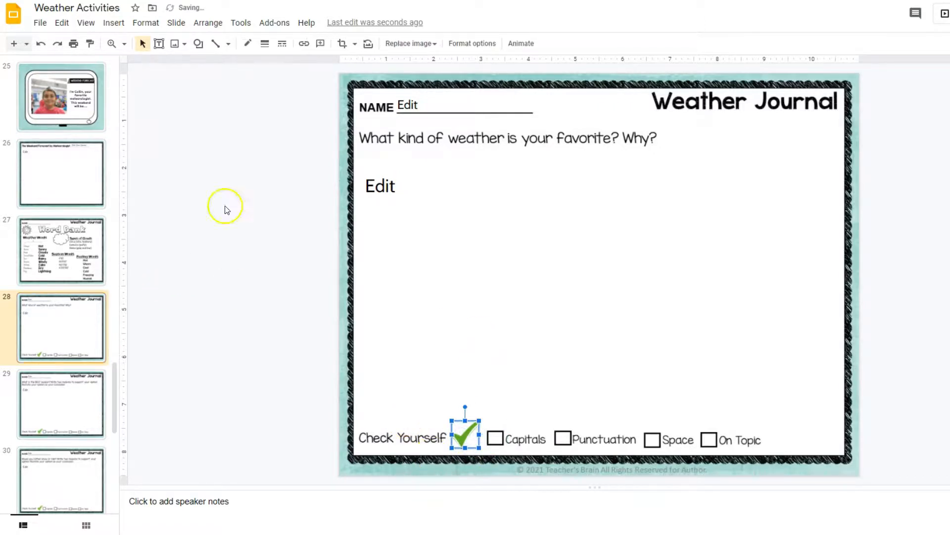
pyautogui.moveTo(330, 85)
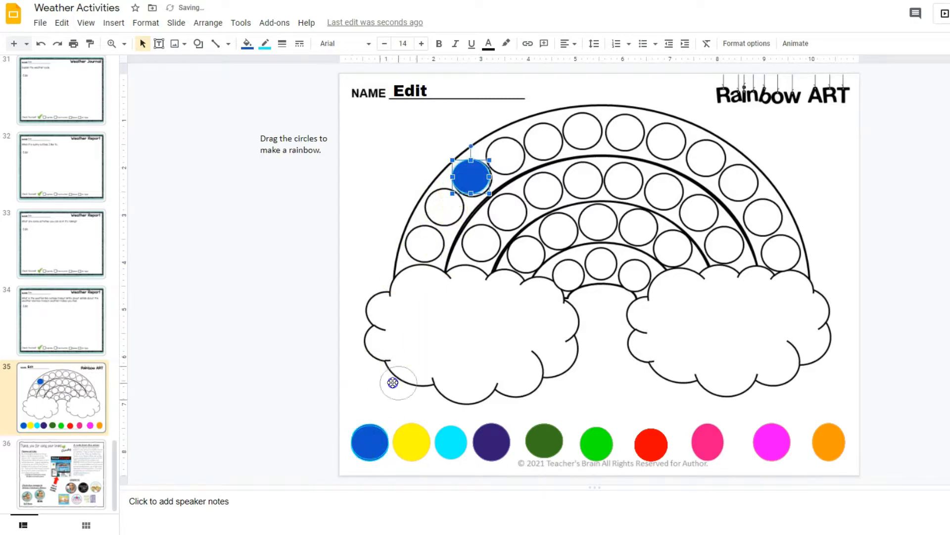
# Place blue and dark green circles on the rainbow, return the green one, then view slide 6
pyautogui.moveTo(470, 176); pyautogui.dragTo(370, 441)
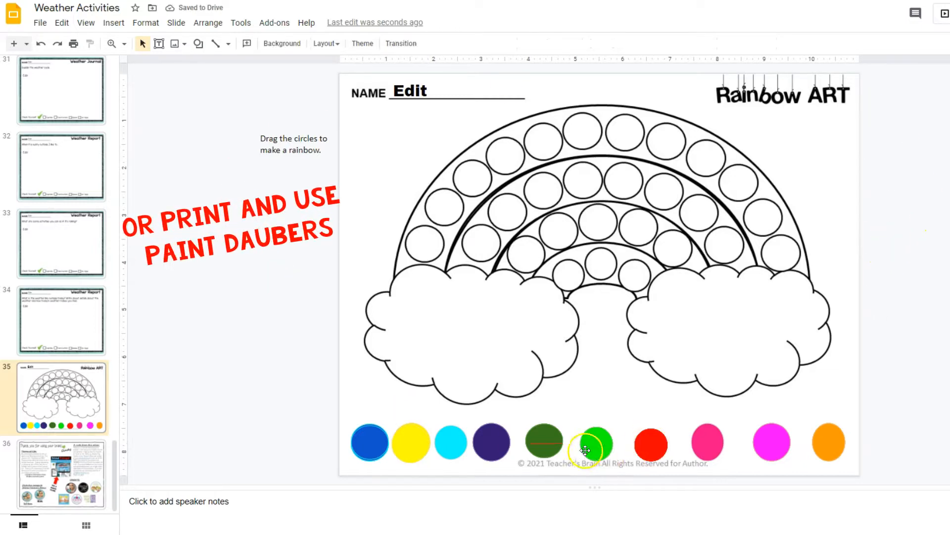
pyautogui.moveTo(593, 441); pyautogui.dragTo(579, 262)
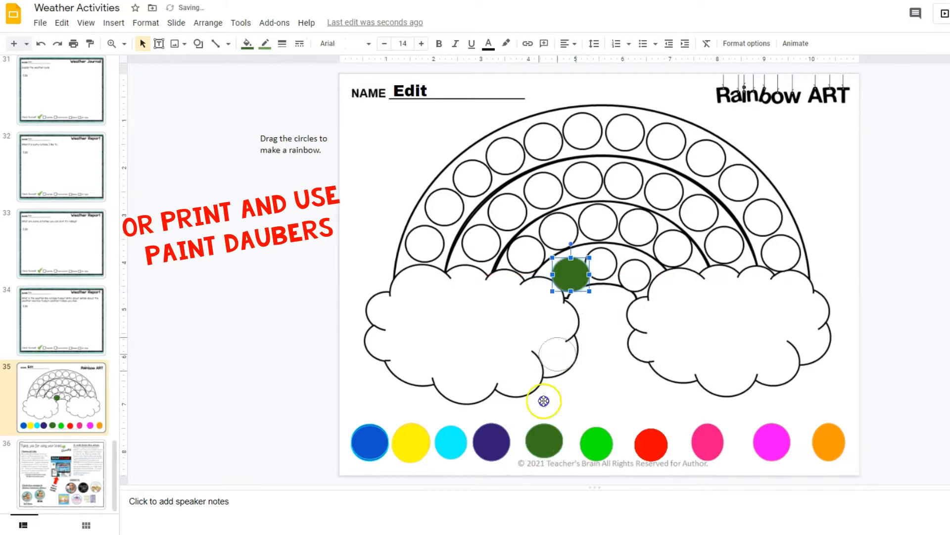
pyautogui.moveTo(570, 273); pyautogui.dragTo(543, 440)
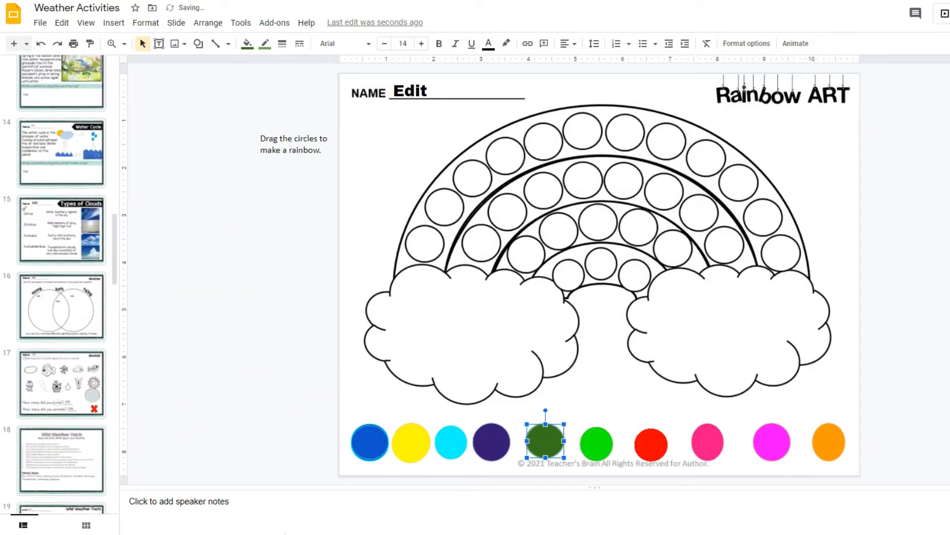
pyautogui.click(60, 362)
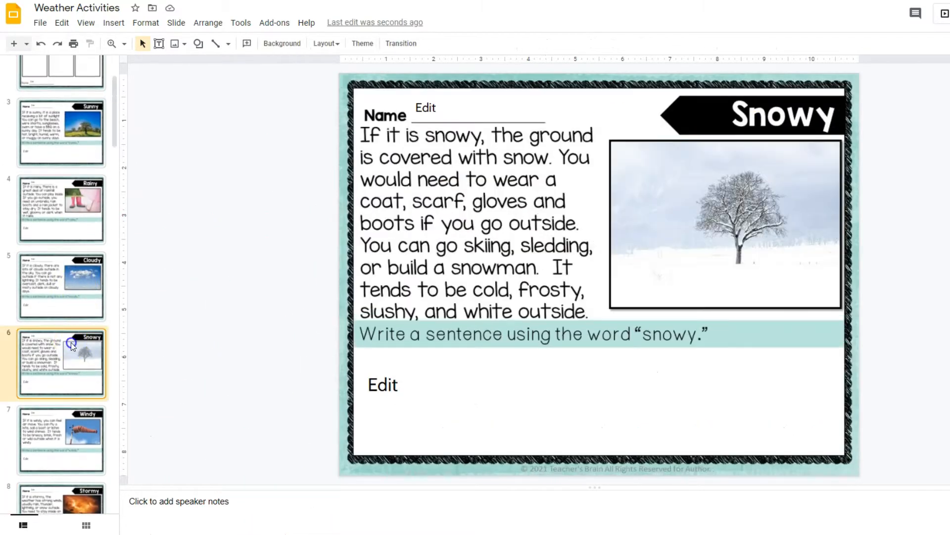
pyautogui.moveTo(52, 285)
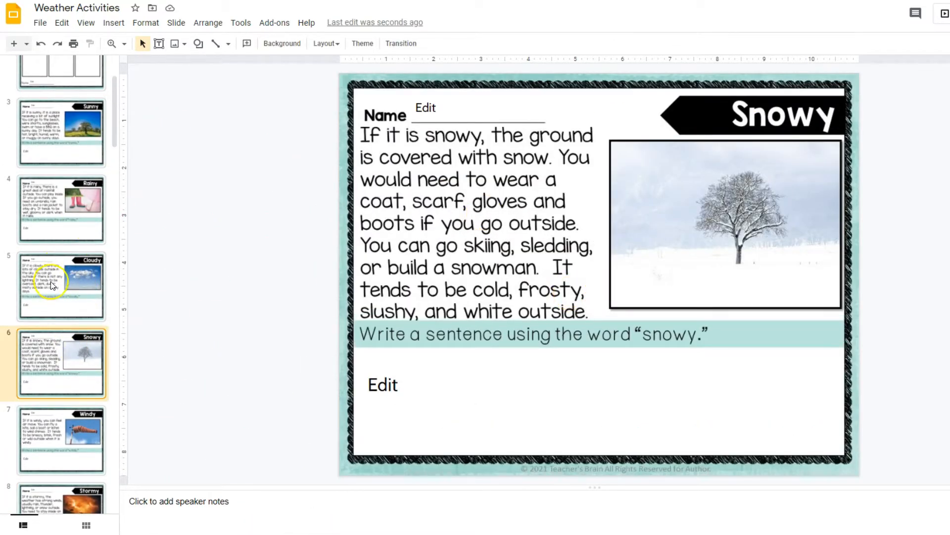